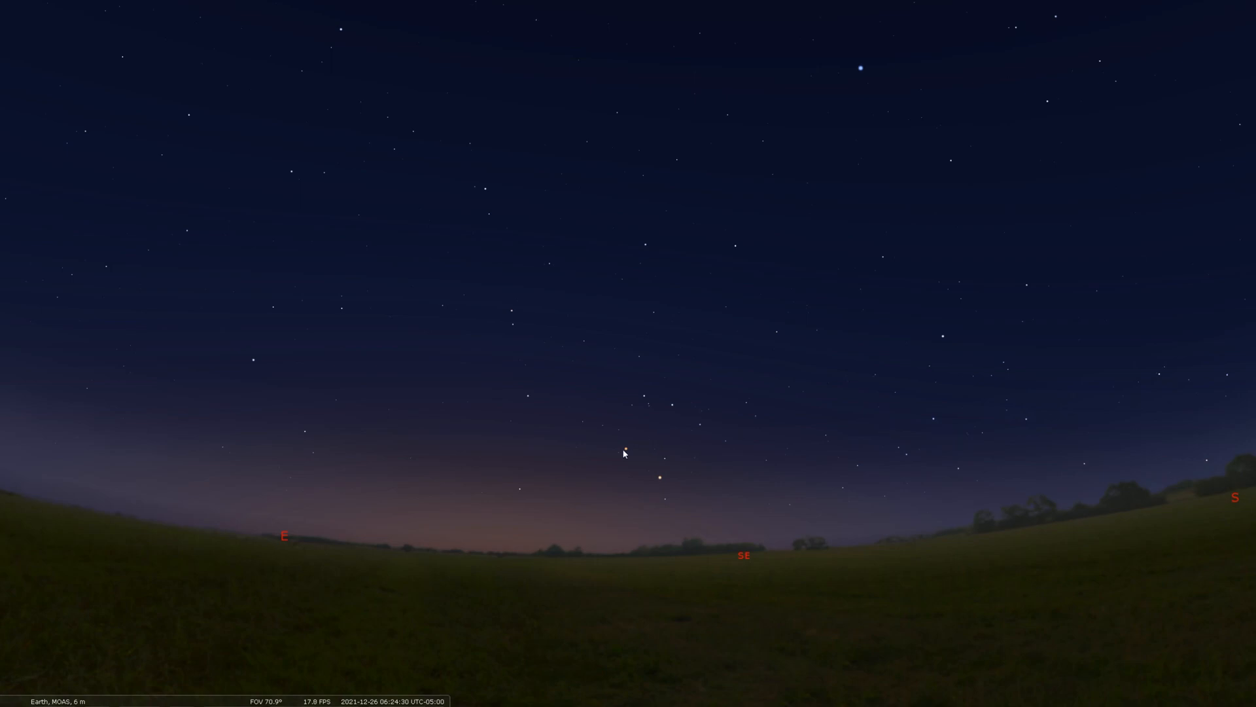
Select Mars near the southeastern horizon to show its planetary data.
click(625, 450)
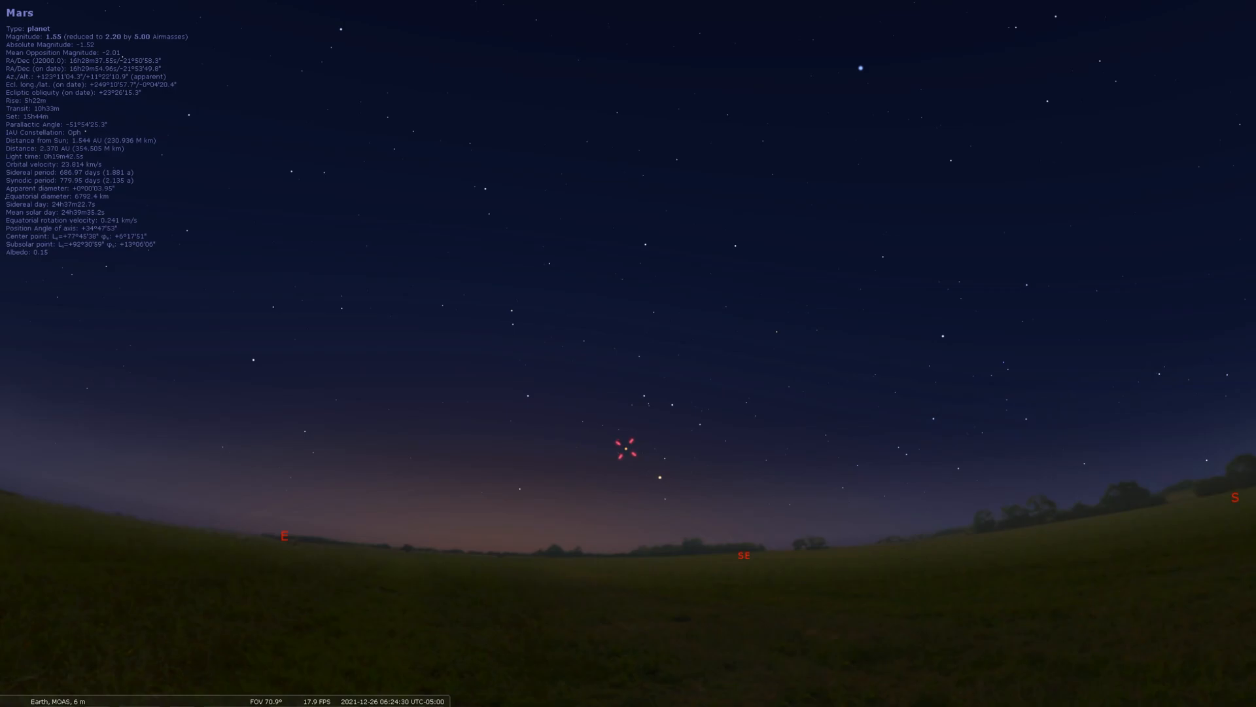
mouse_move(659, 483)
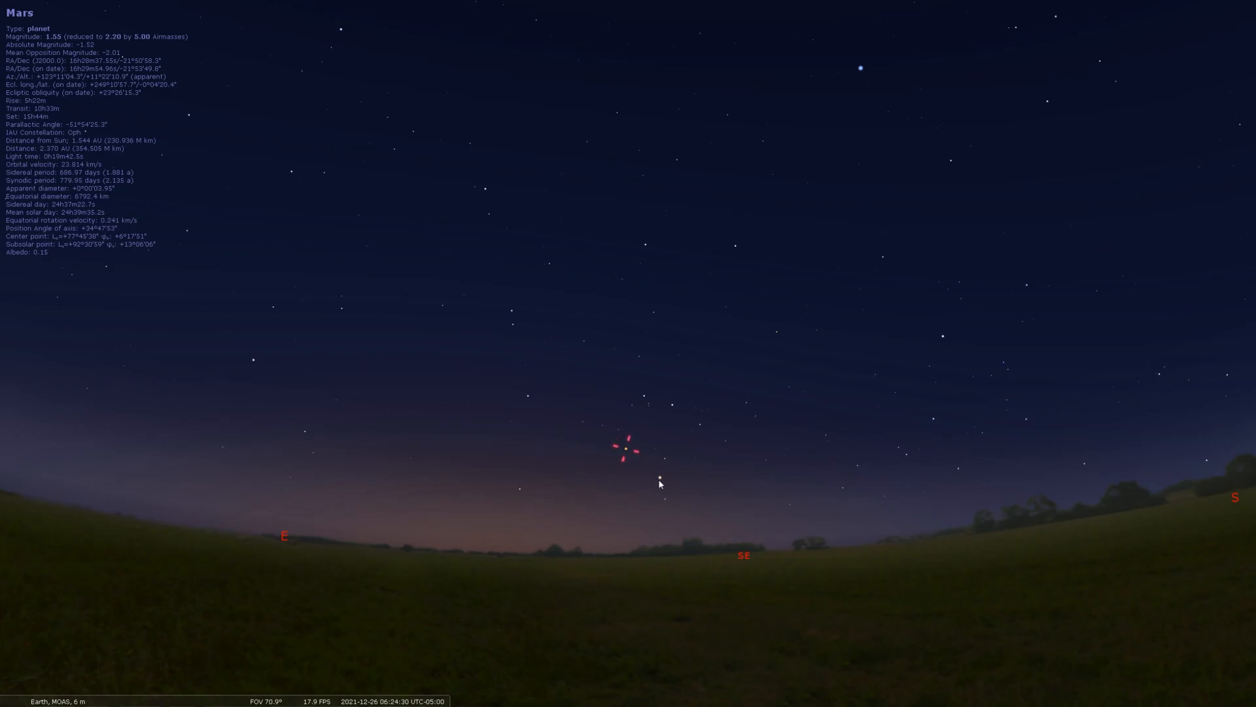
Select Antares just below Mars to view its data, then clear the selection.
click(659, 479)
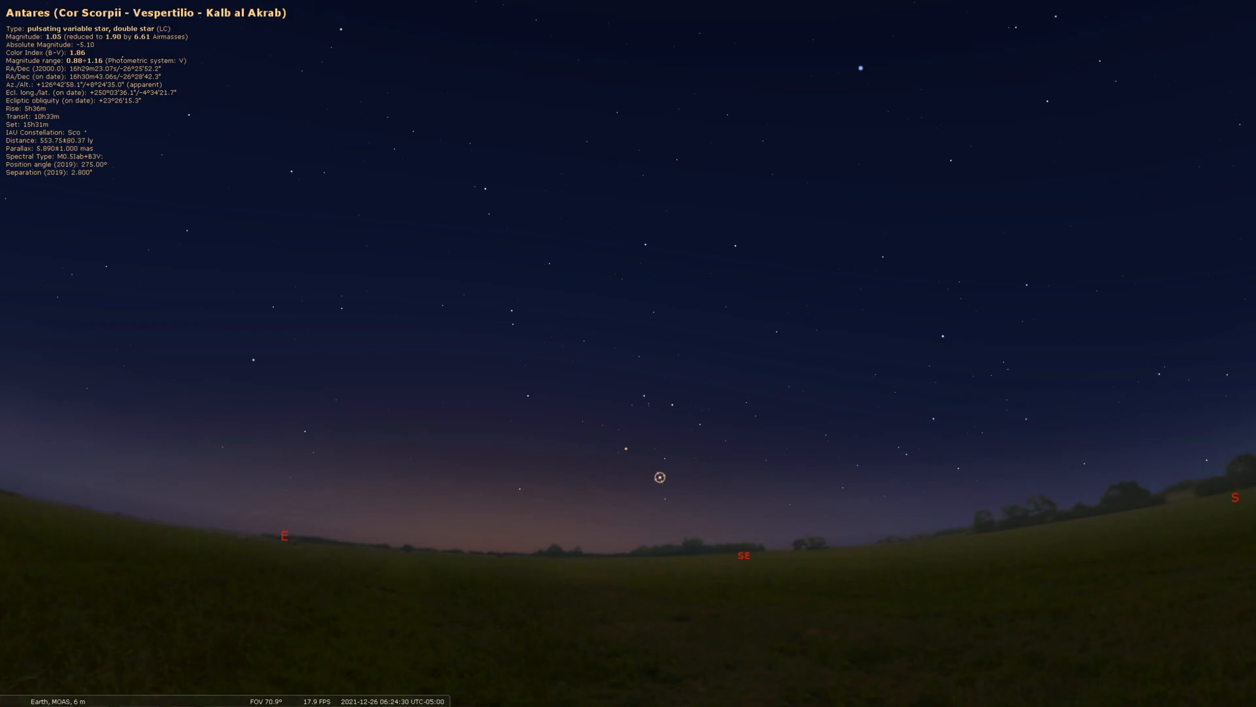
click(658, 477)
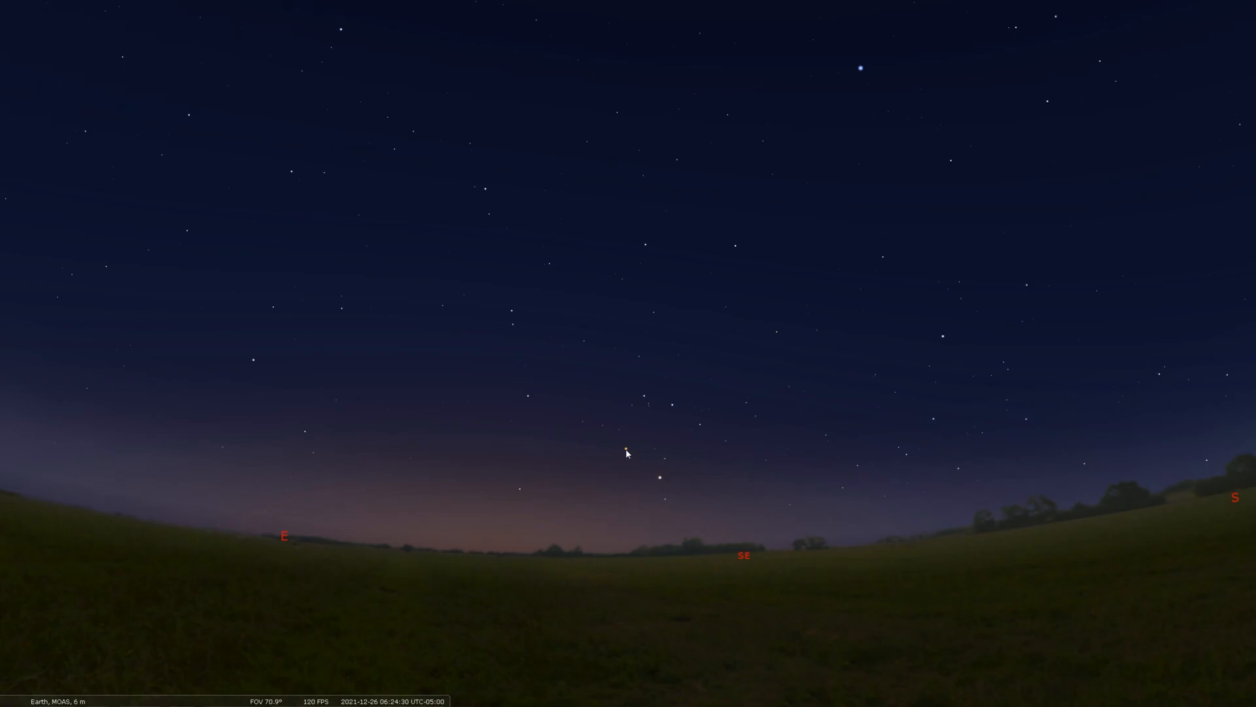
click(620, 450)
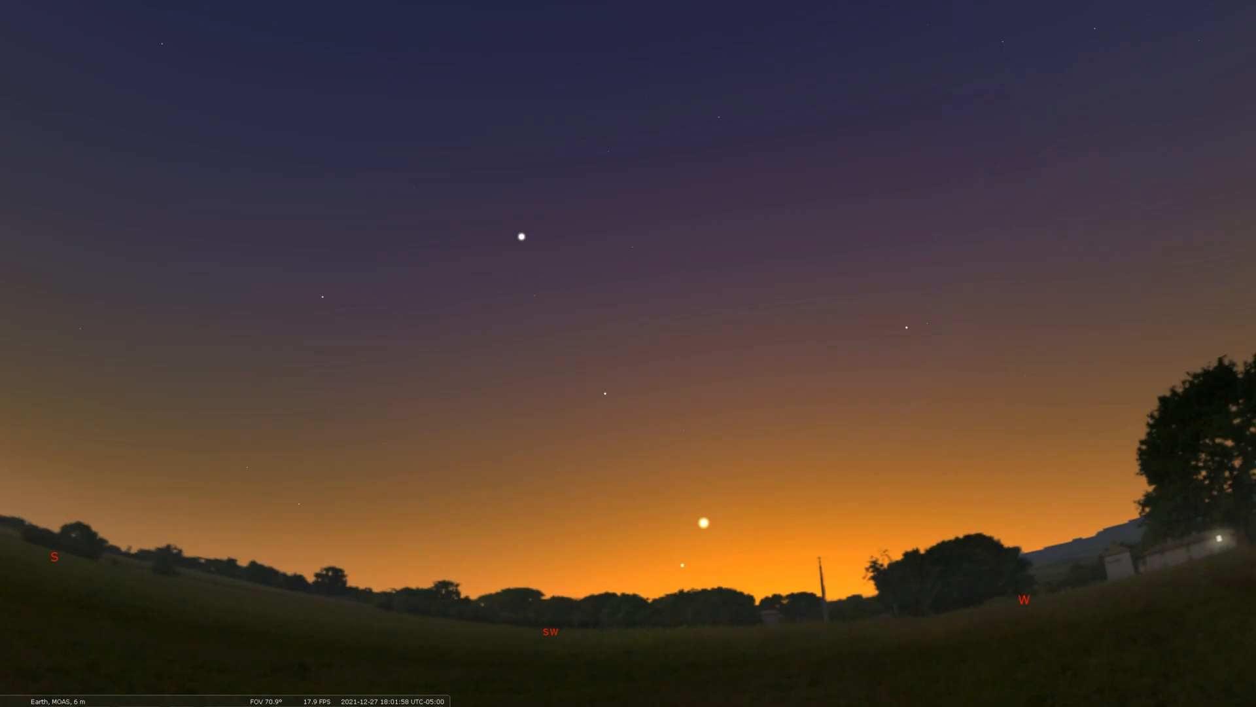
mouse_move(999, 466)
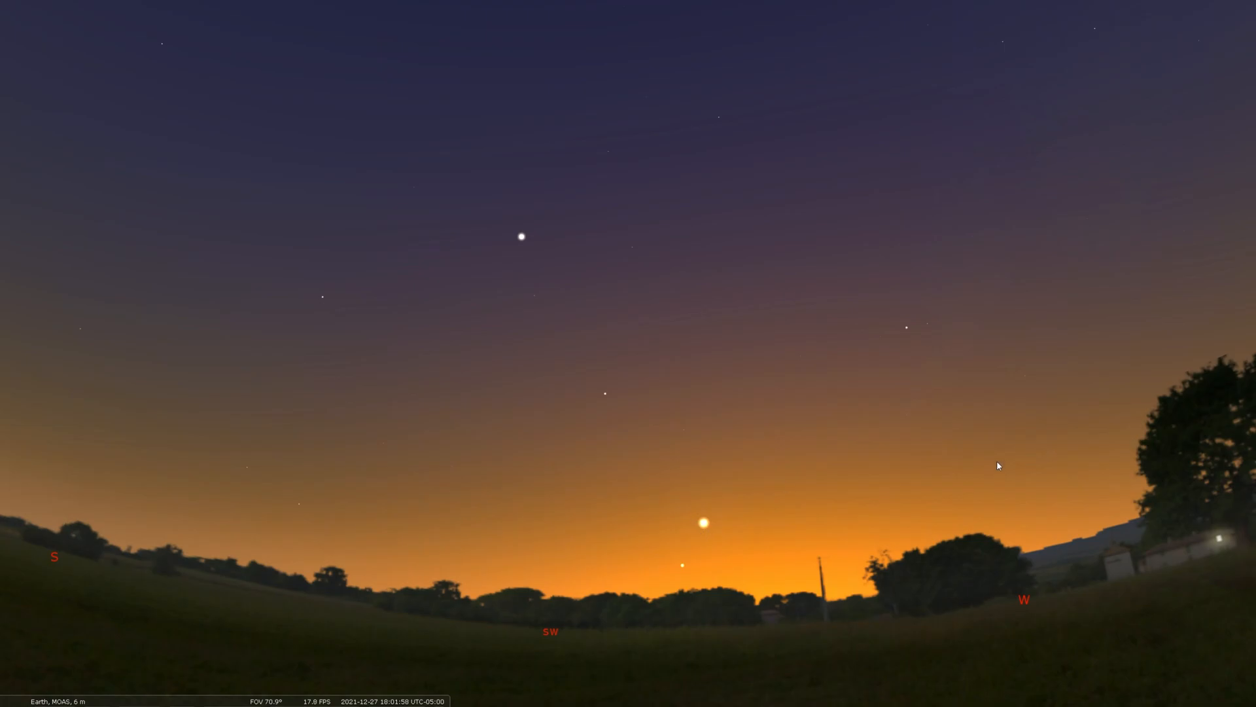
Select Venus in the southwestern twilight, then switch the selection to Mercury below it.
click(703, 523)
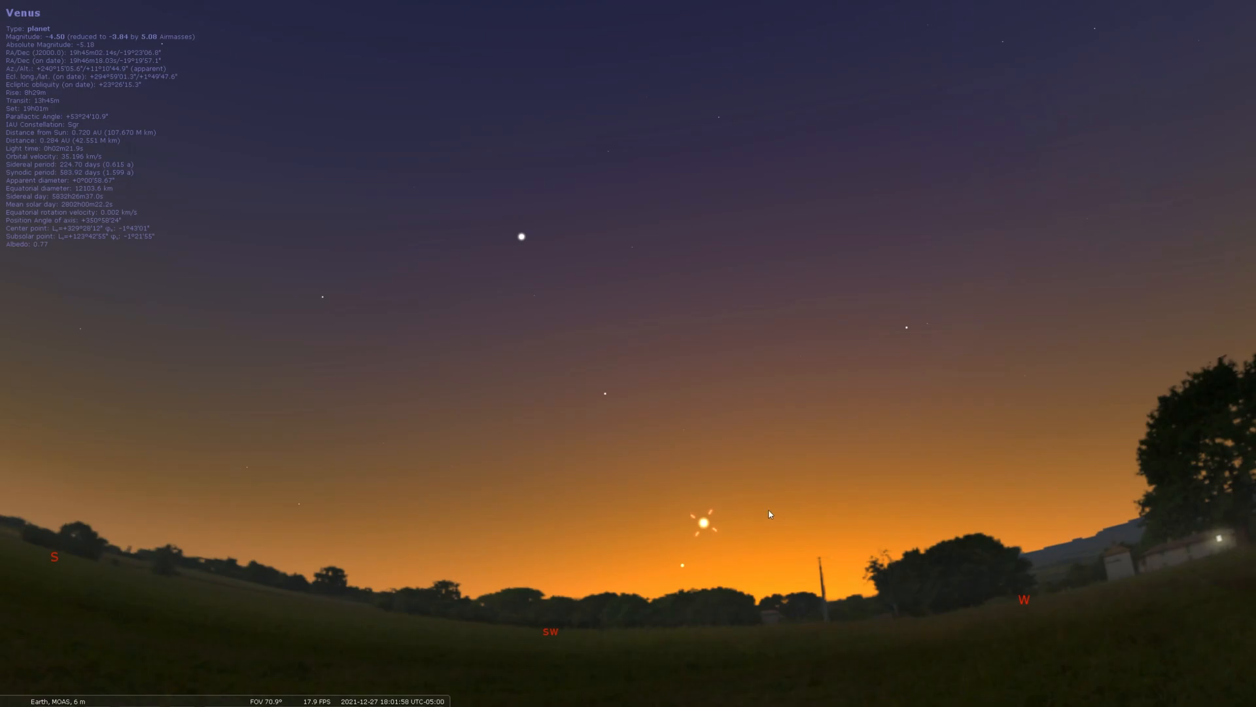
mouse_move(738, 526)
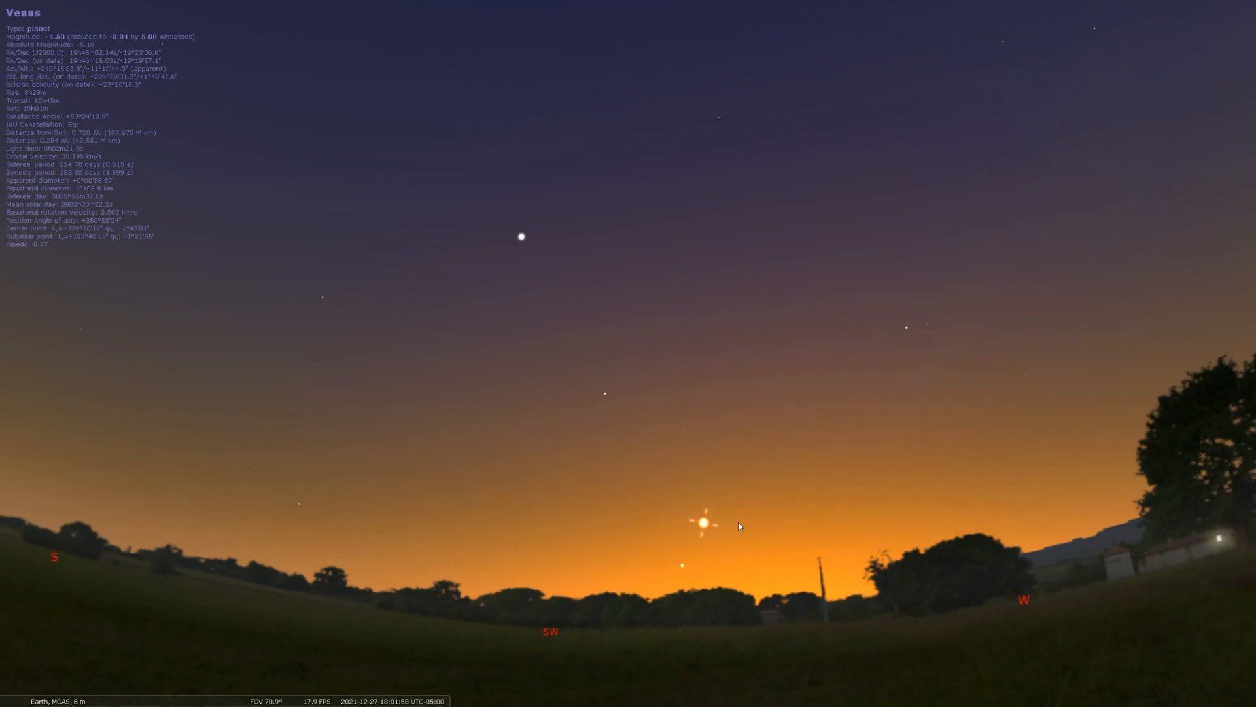
mouse_move(707, 547)
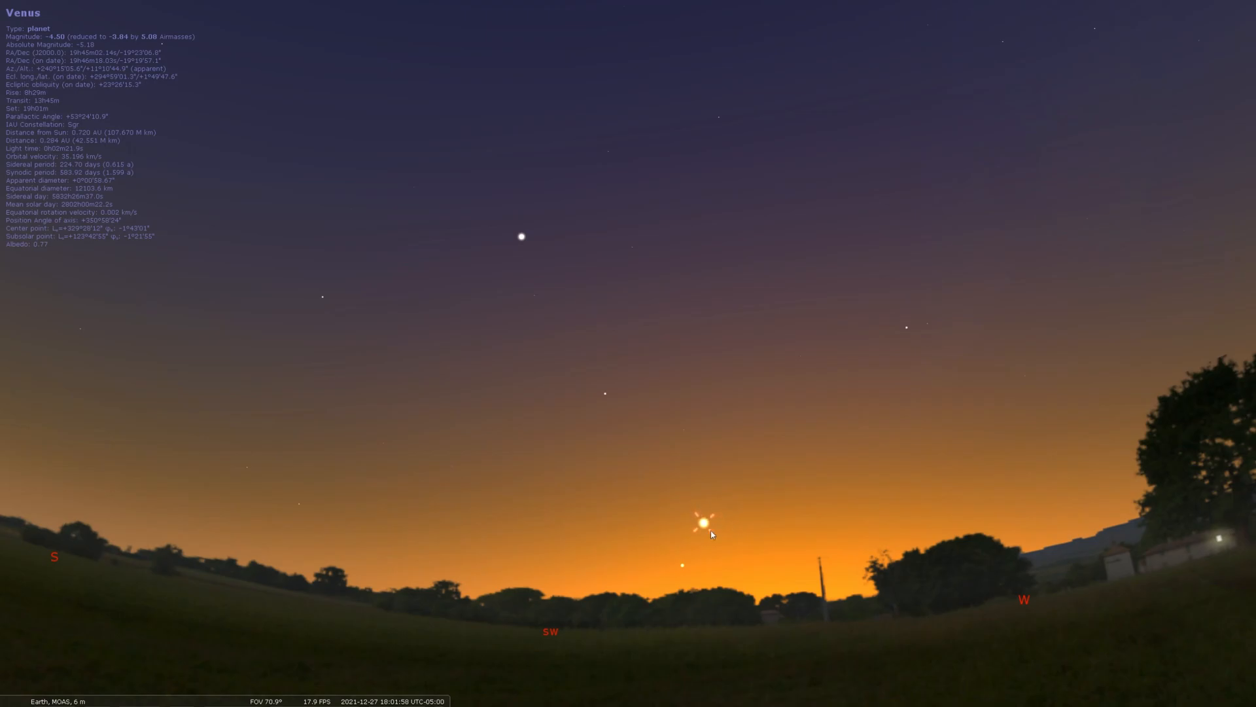
click(682, 566)
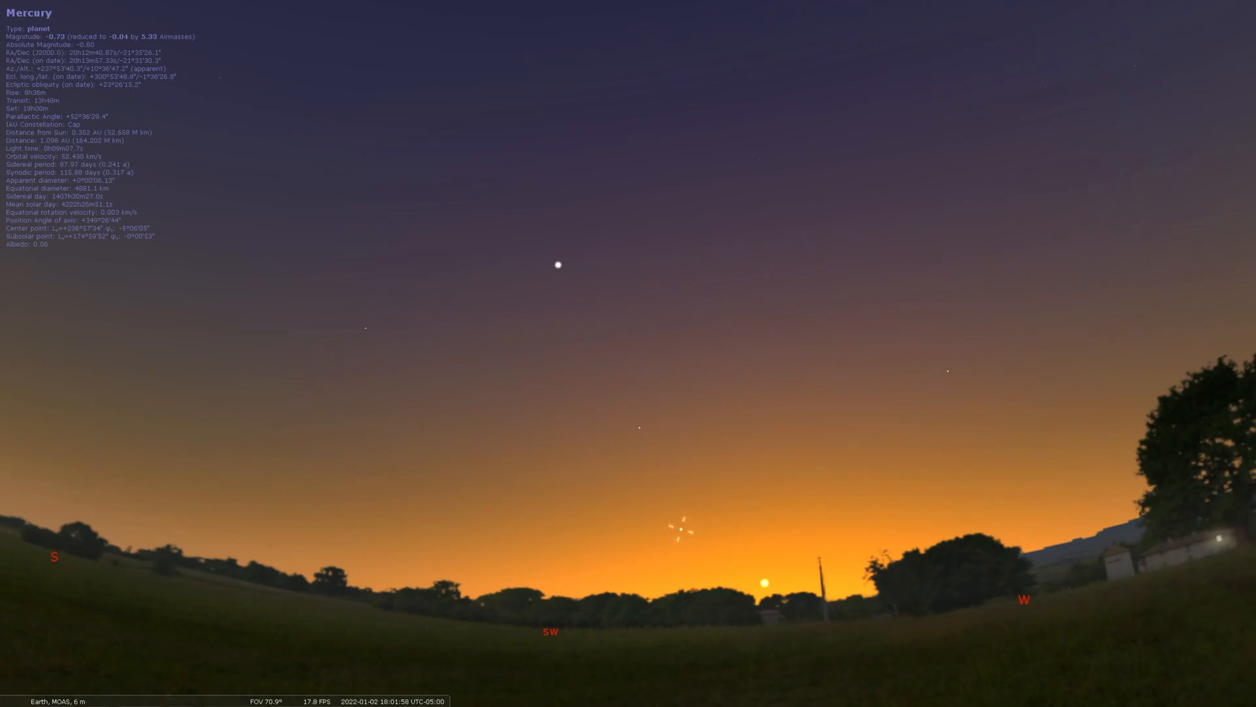
mouse_move(789, 589)
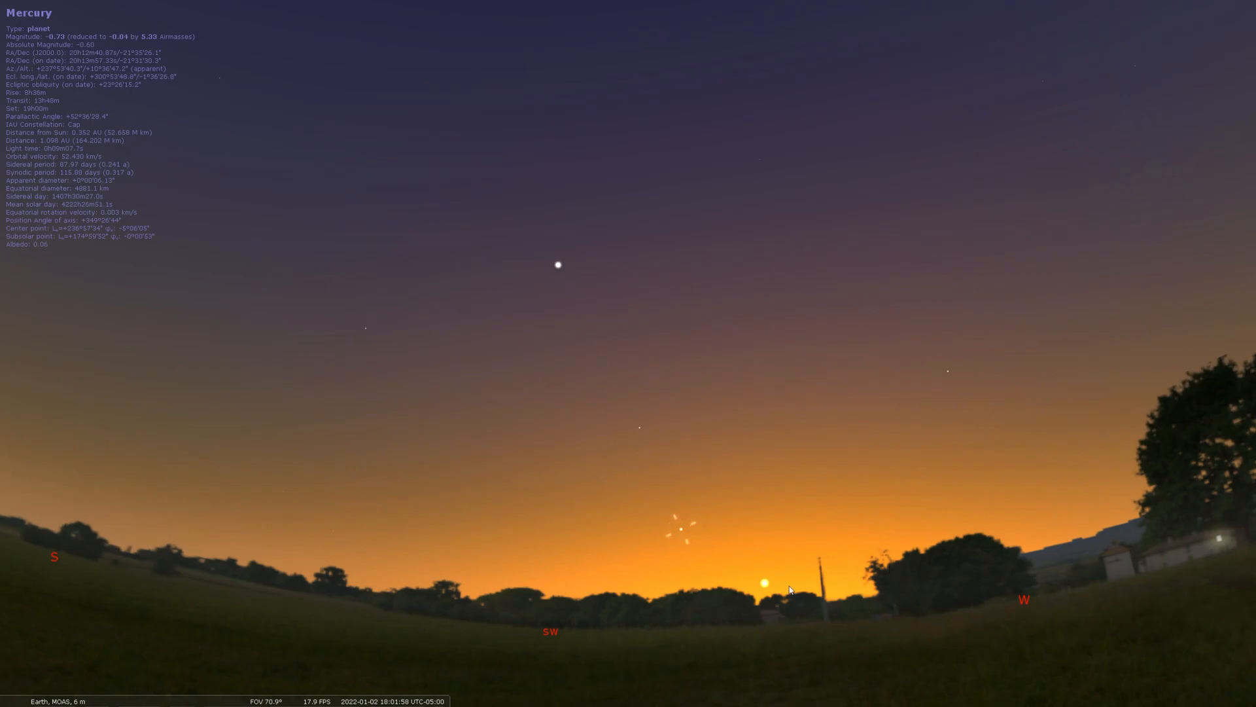
mouse_move(1127, 638)
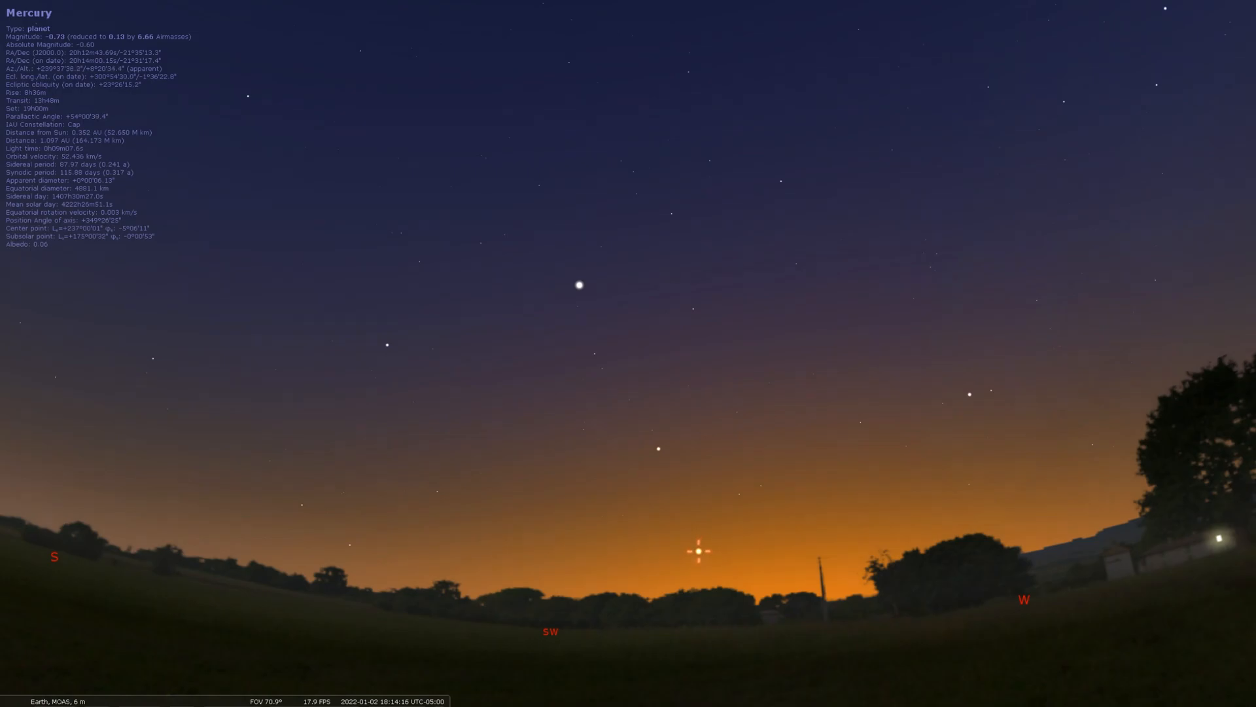
Select Saturn, then Jupiter above it, then Comet C/2021 A1 (Leonard) low in the southwest.
click(657, 447)
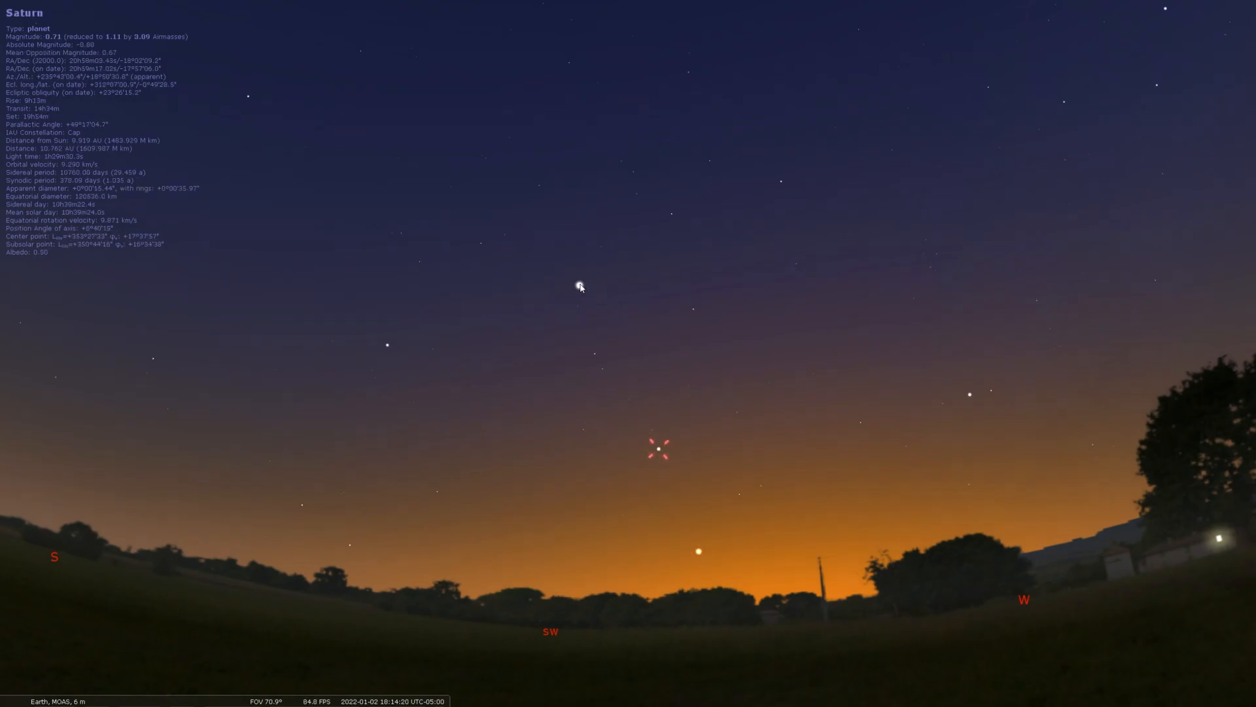
click(579, 286)
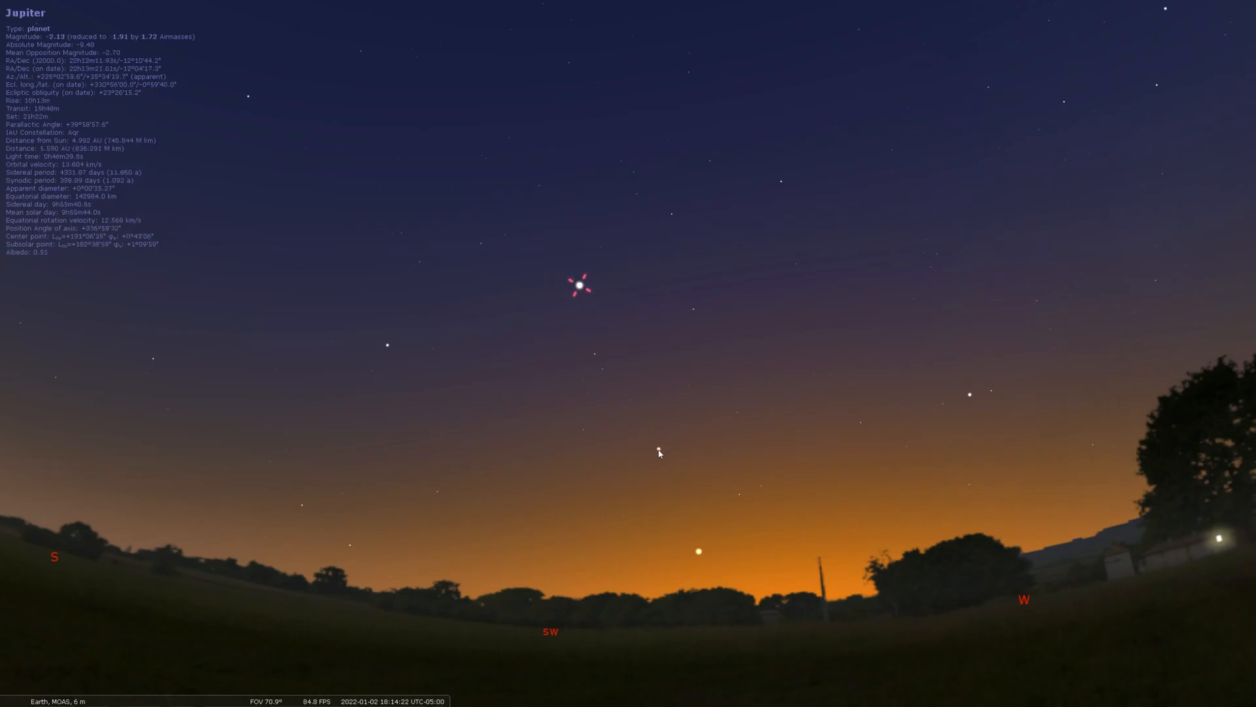
mouse_move(695, 377)
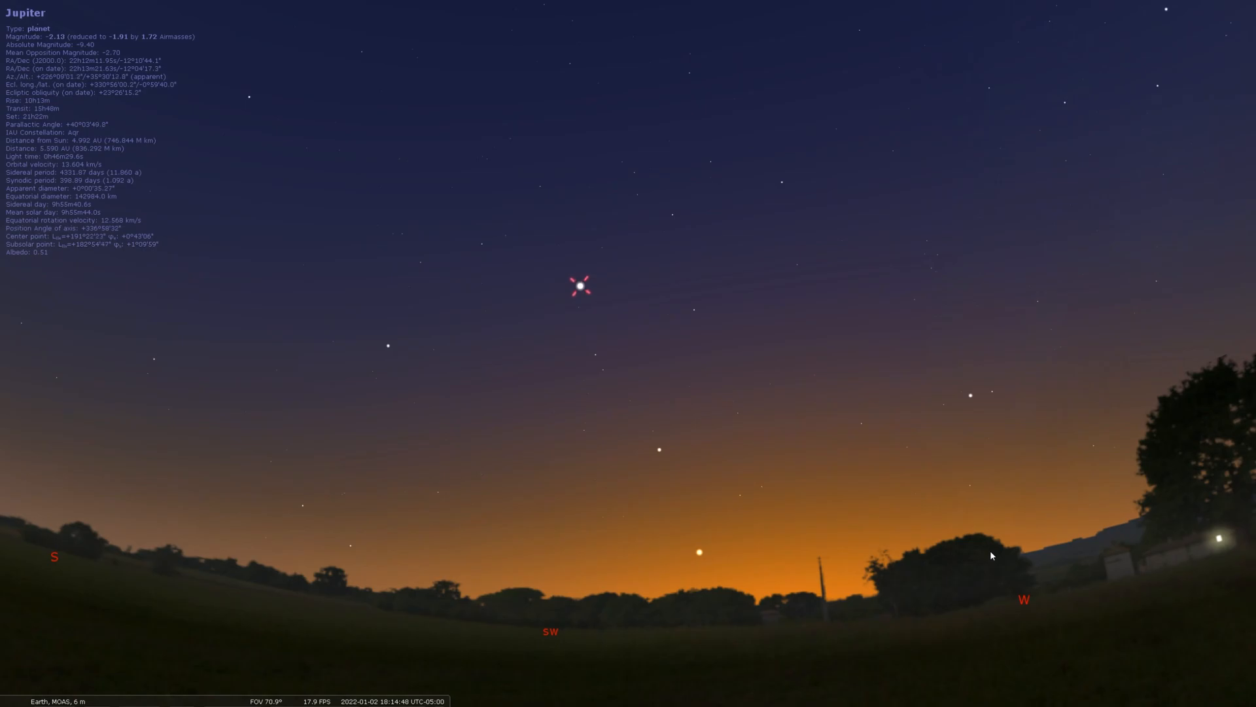
mouse_move(697, 556)
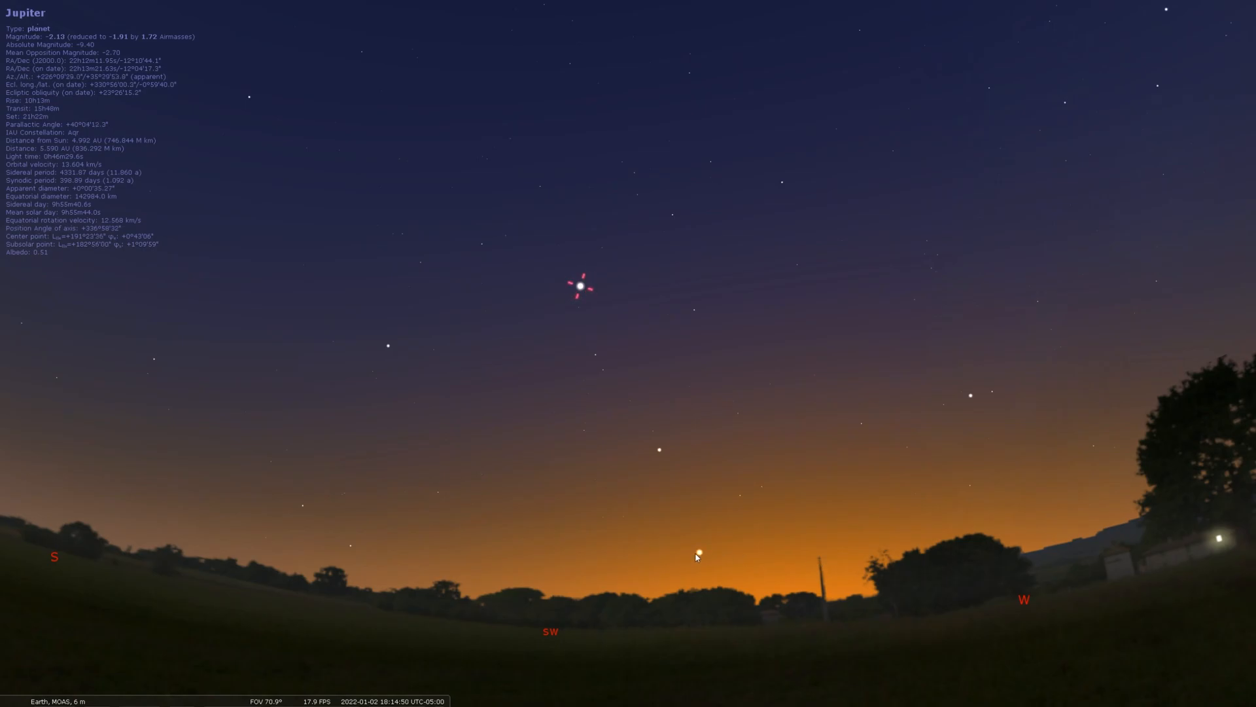
click(699, 551)
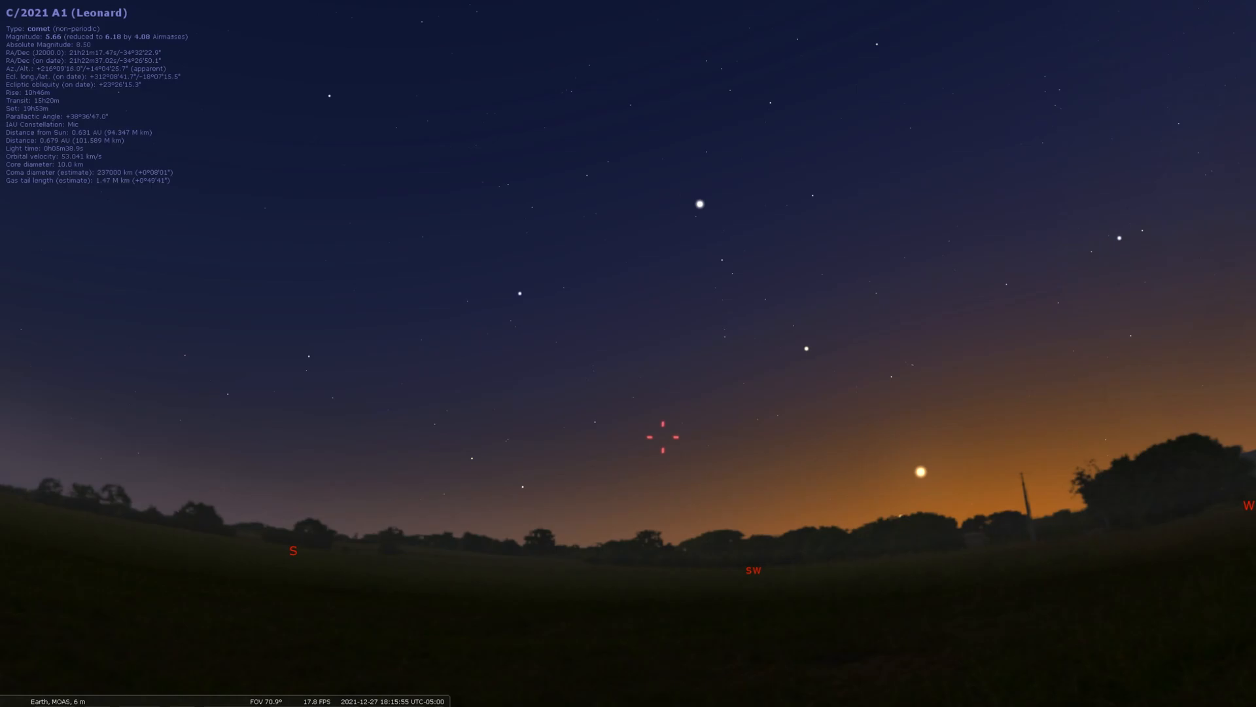
mouse_move(945, 501)
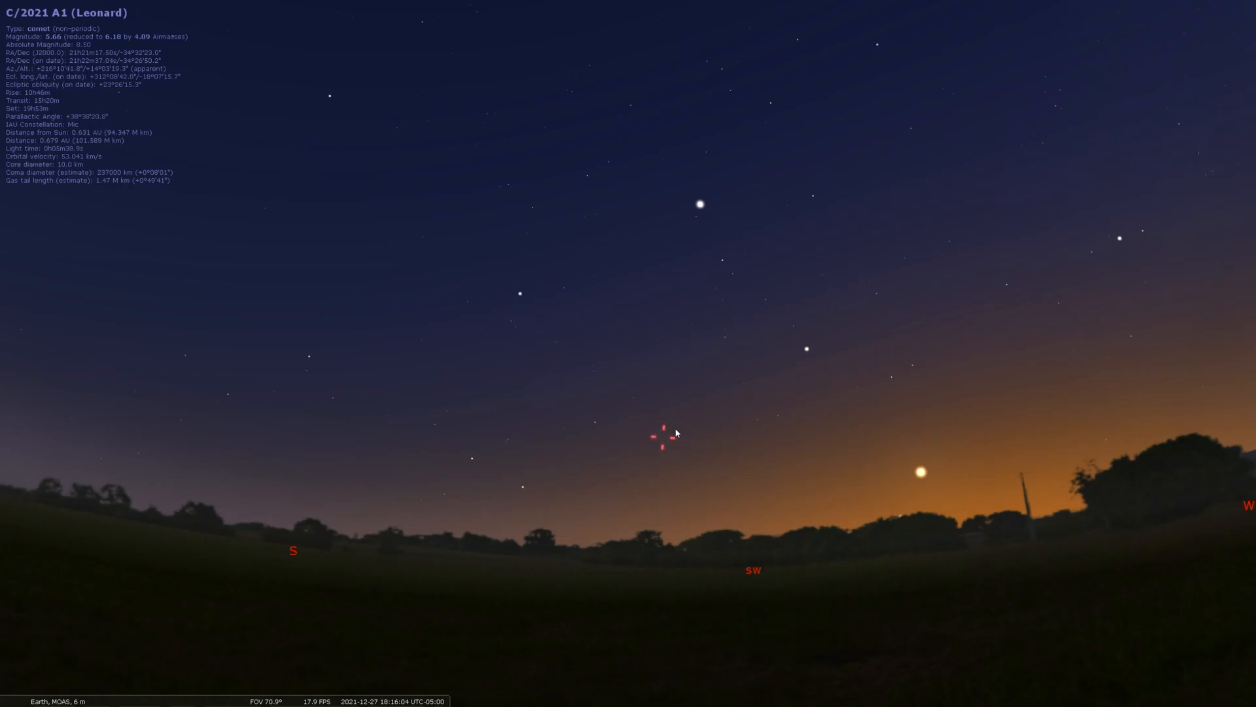
mouse_move(1032, 555)
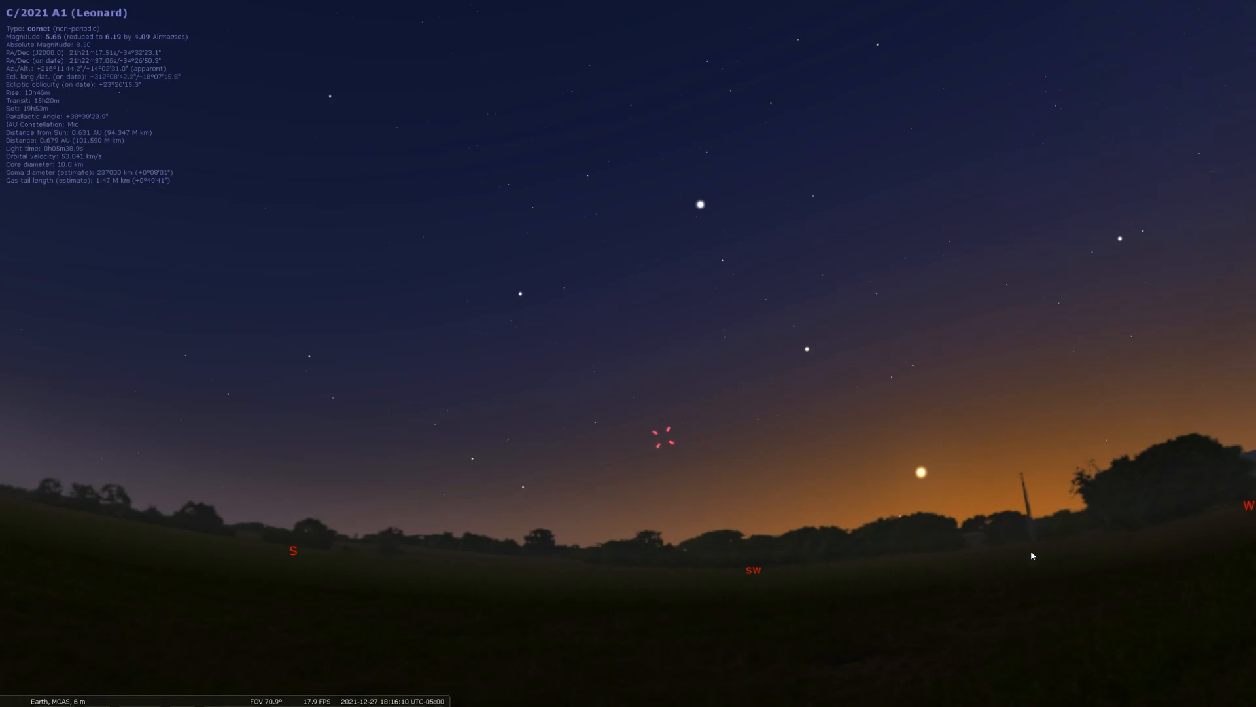